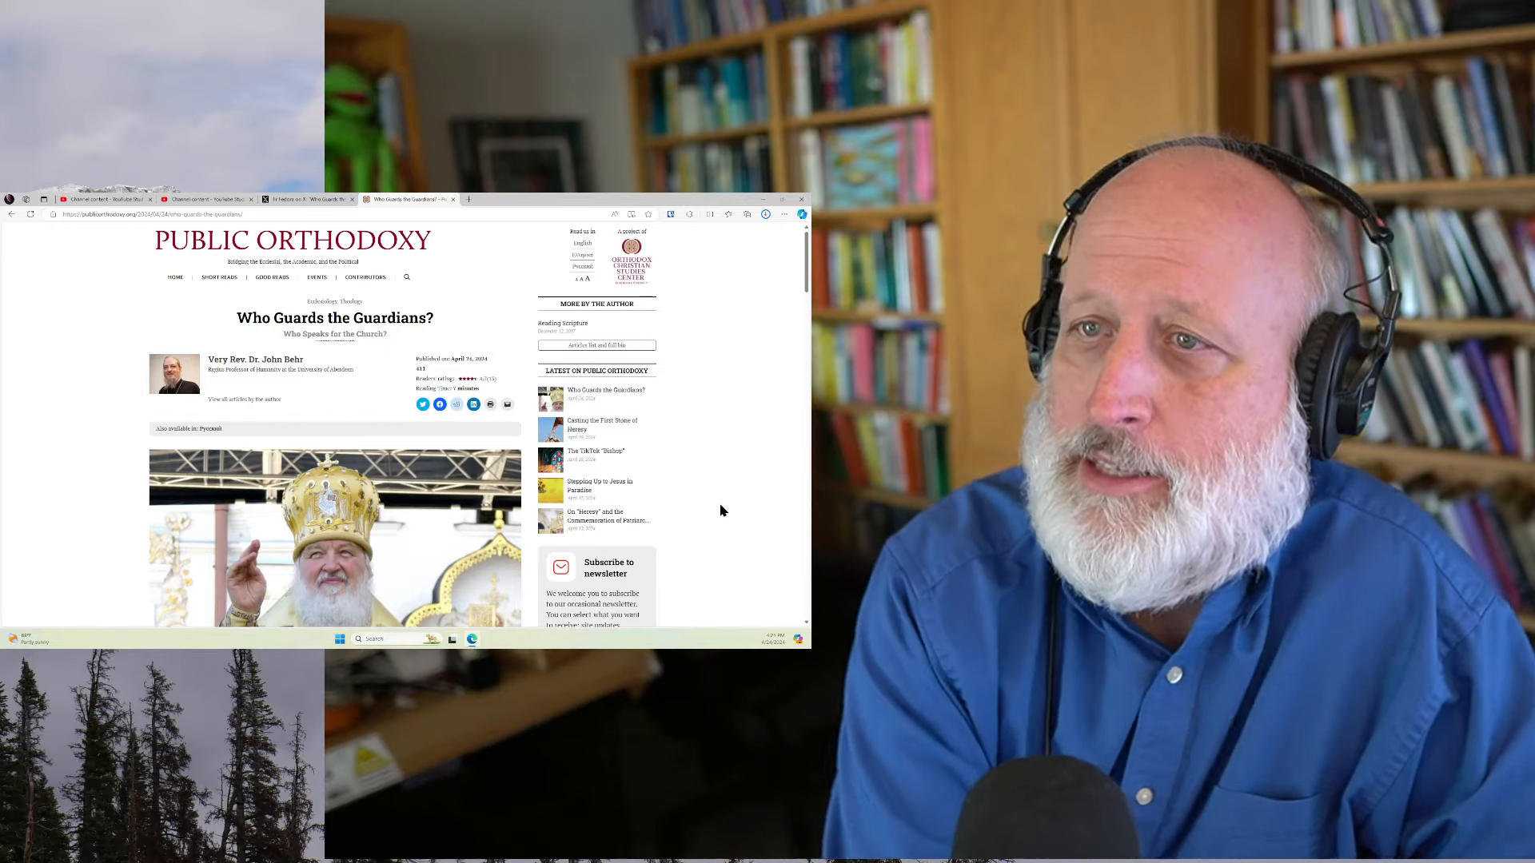
pyautogui.scroll(-3)
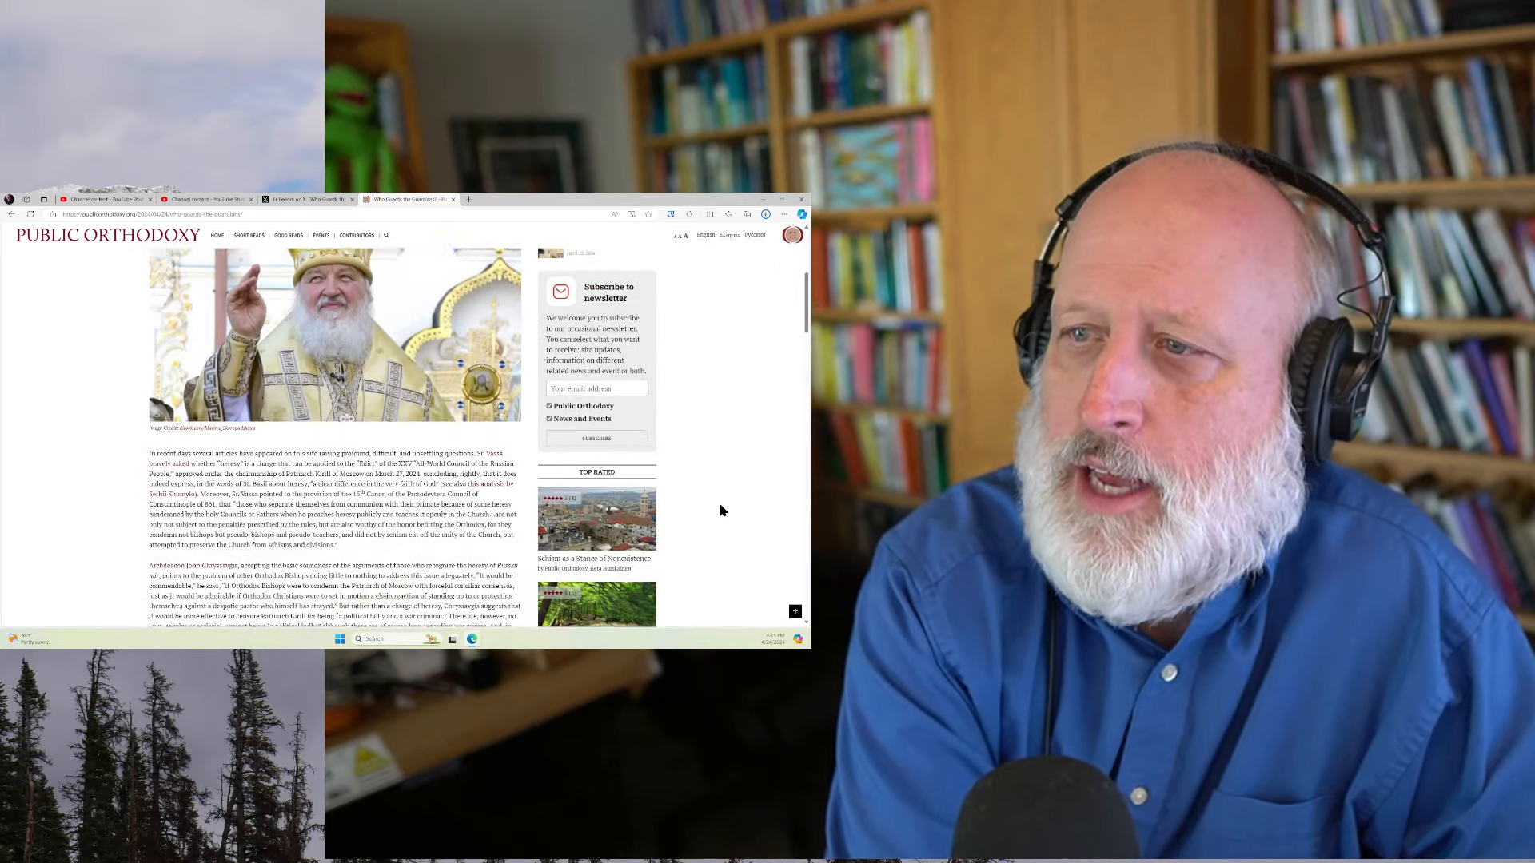
pyautogui.scroll(-3)
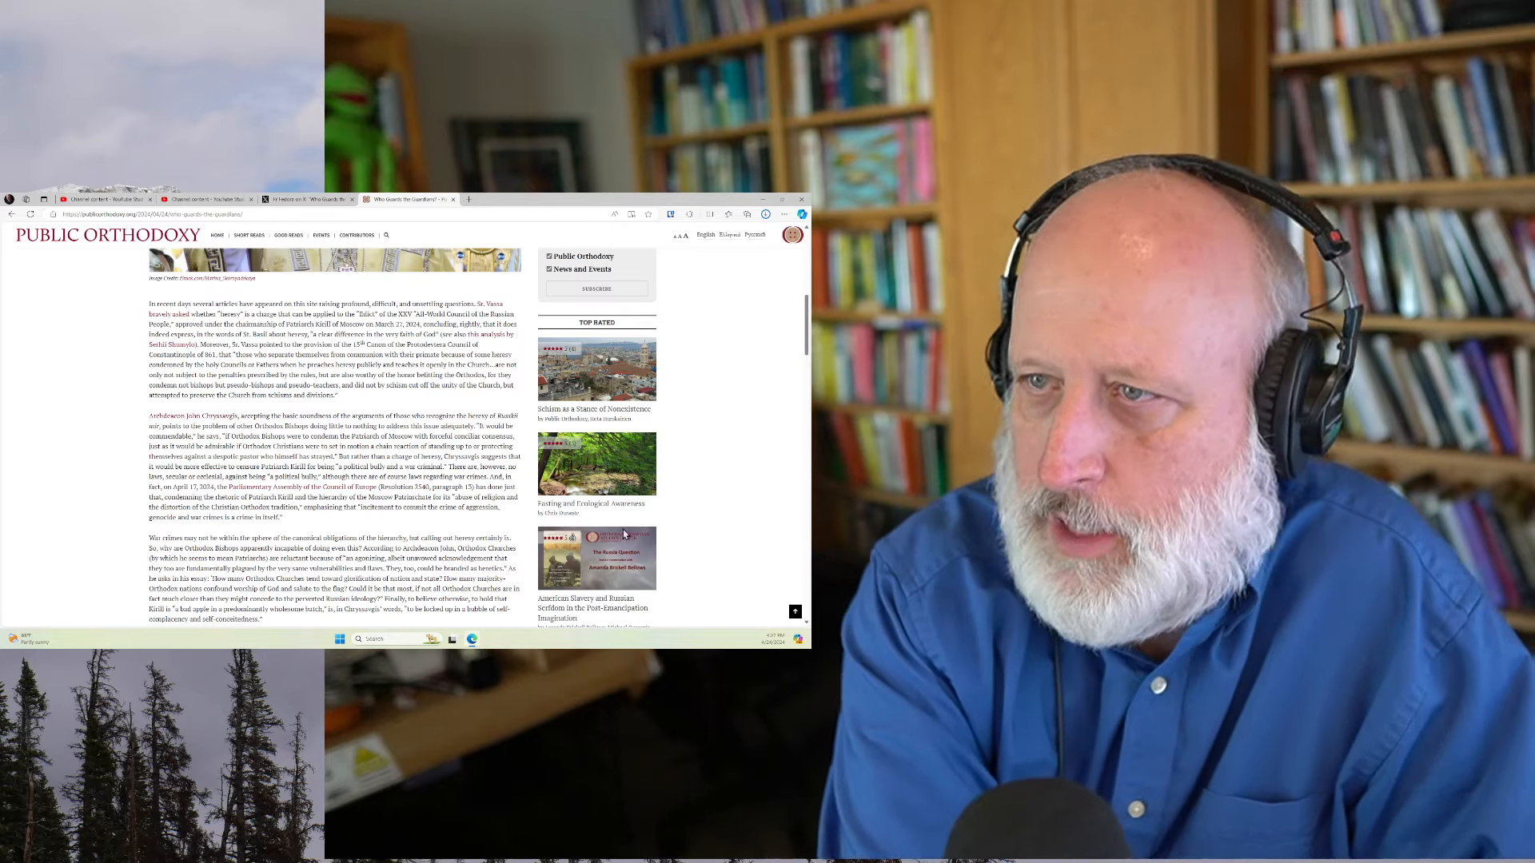
pyautogui.scroll(-3)
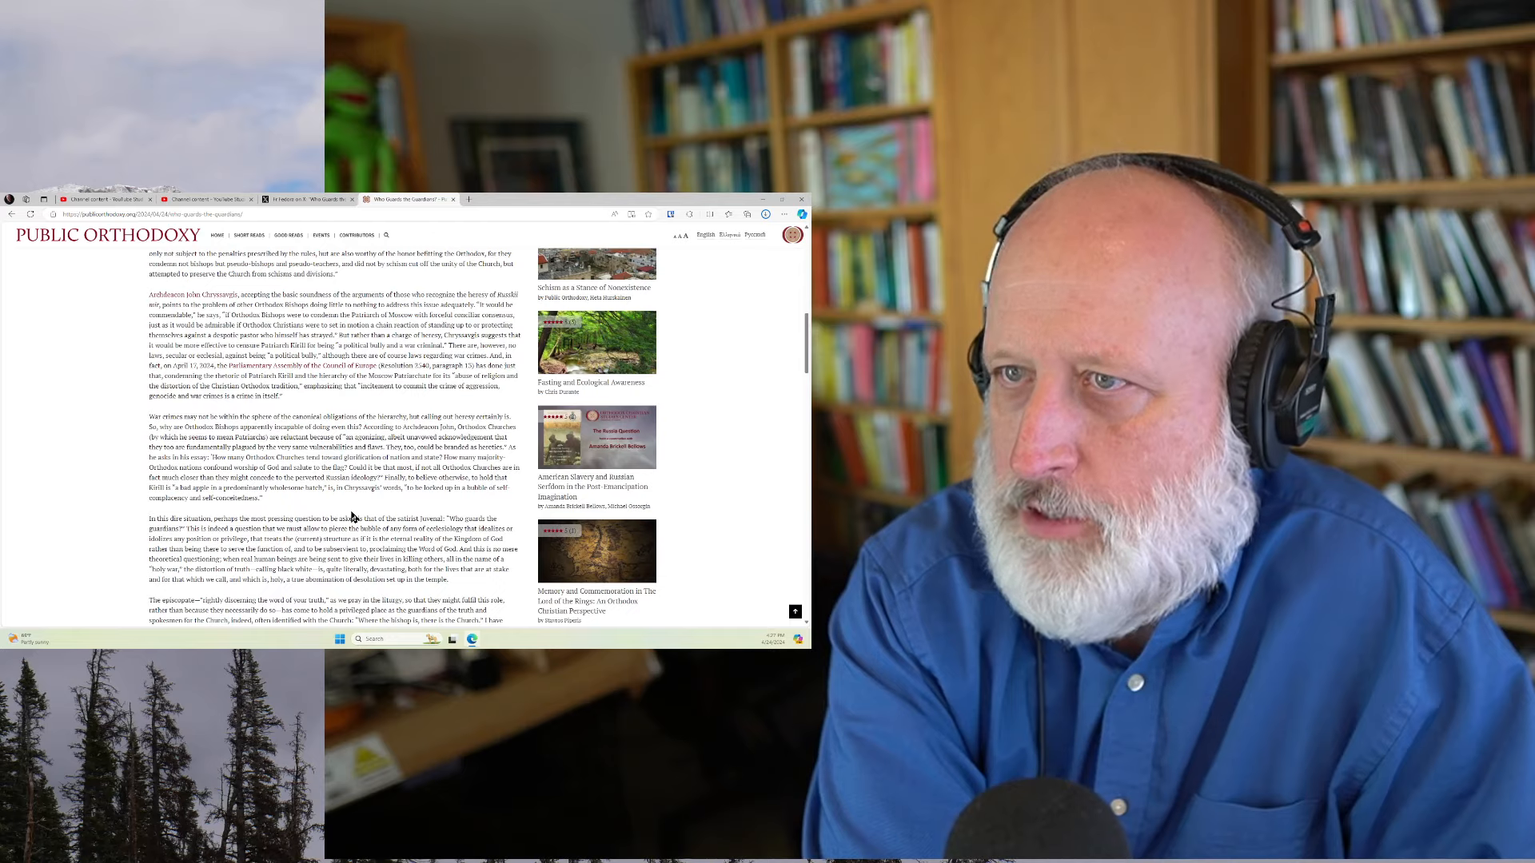
pyautogui.scroll(-3)
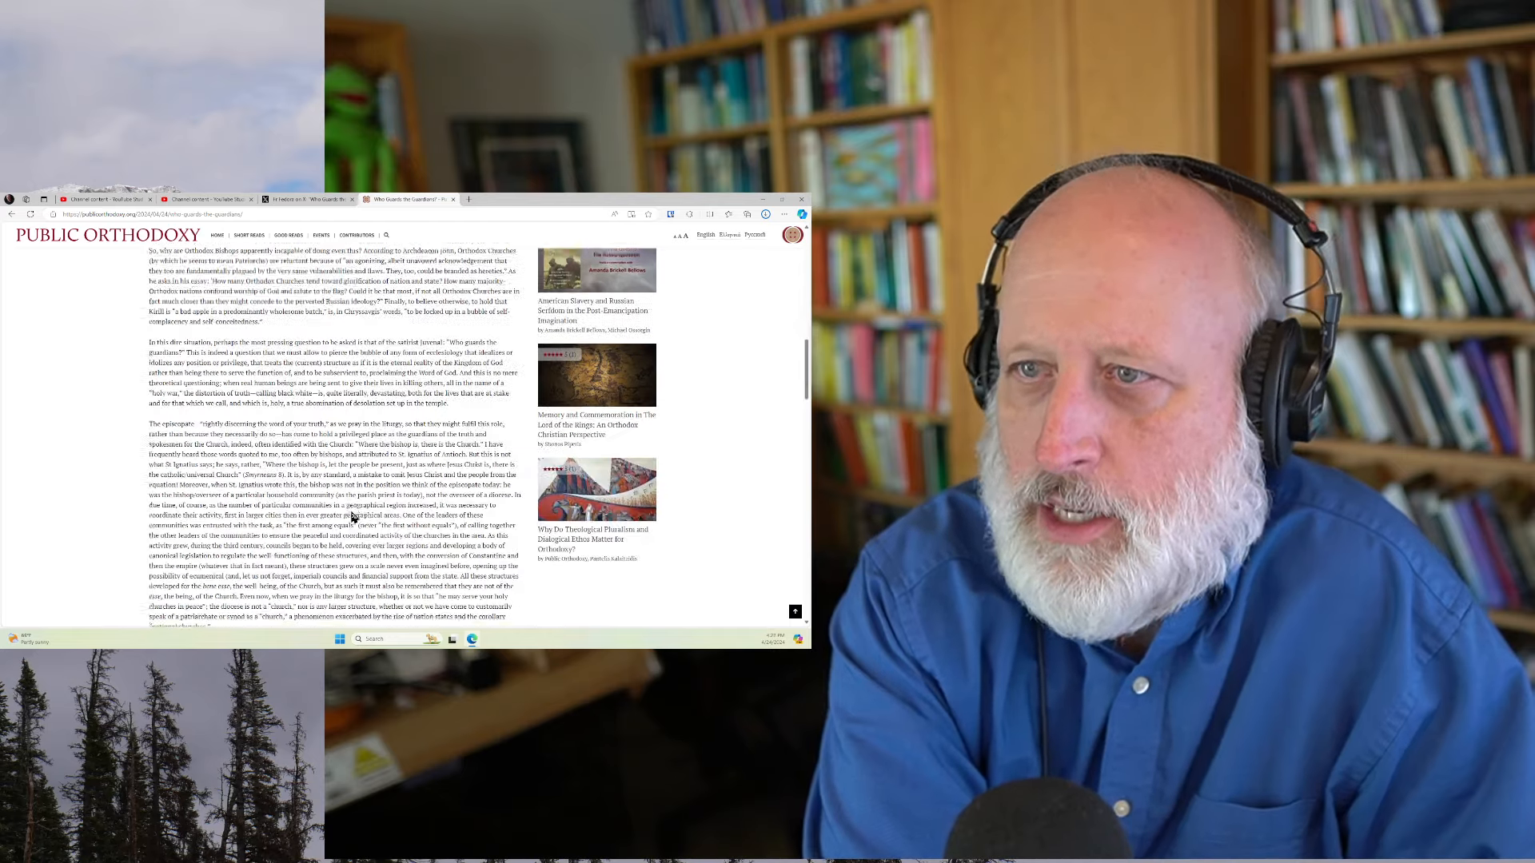
pyautogui.scroll(-3)
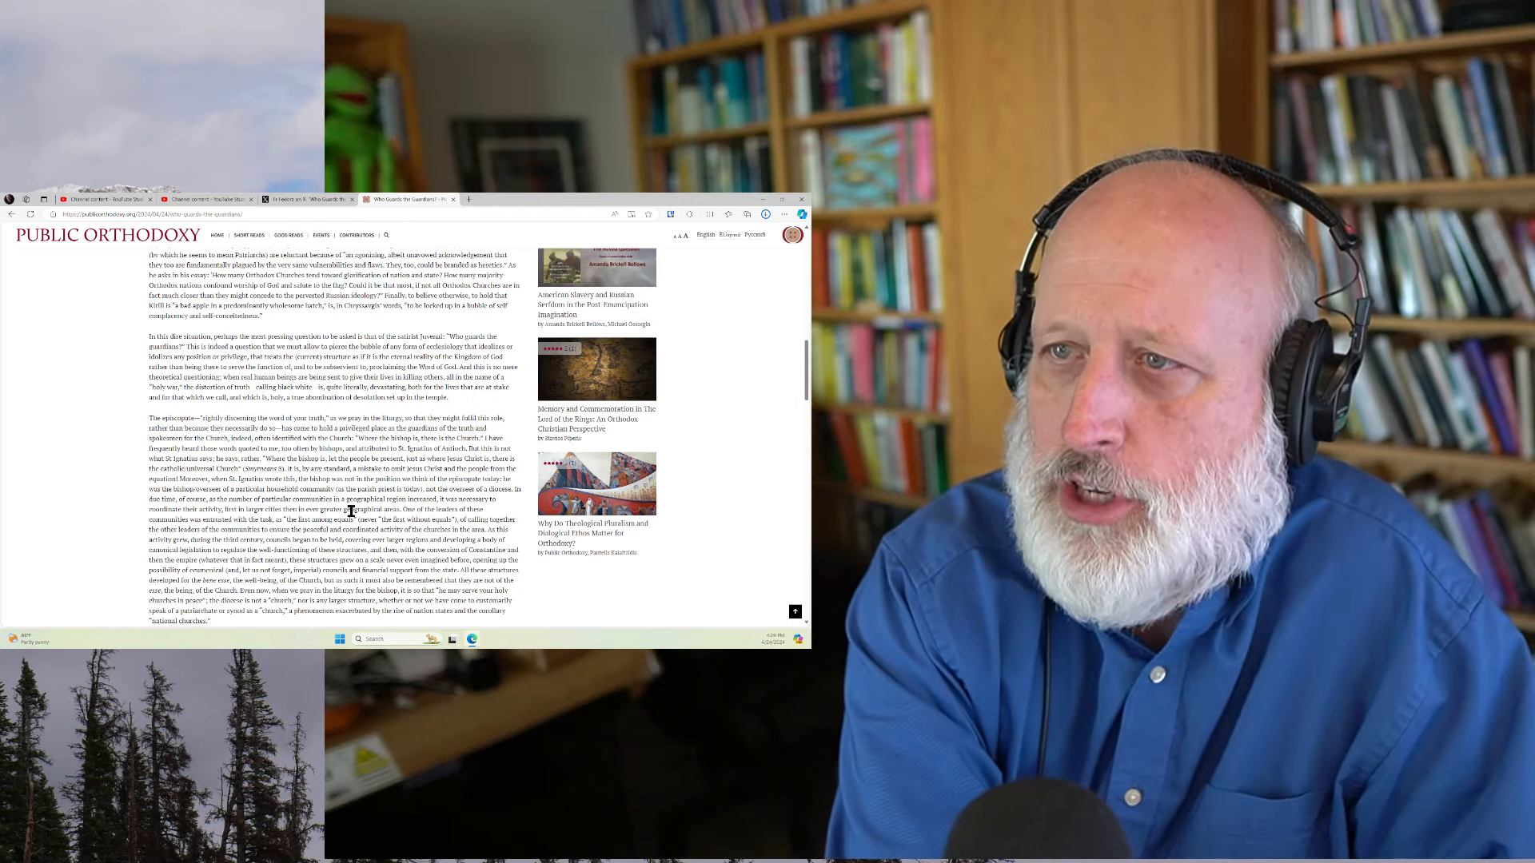
pyautogui.scroll(-3)
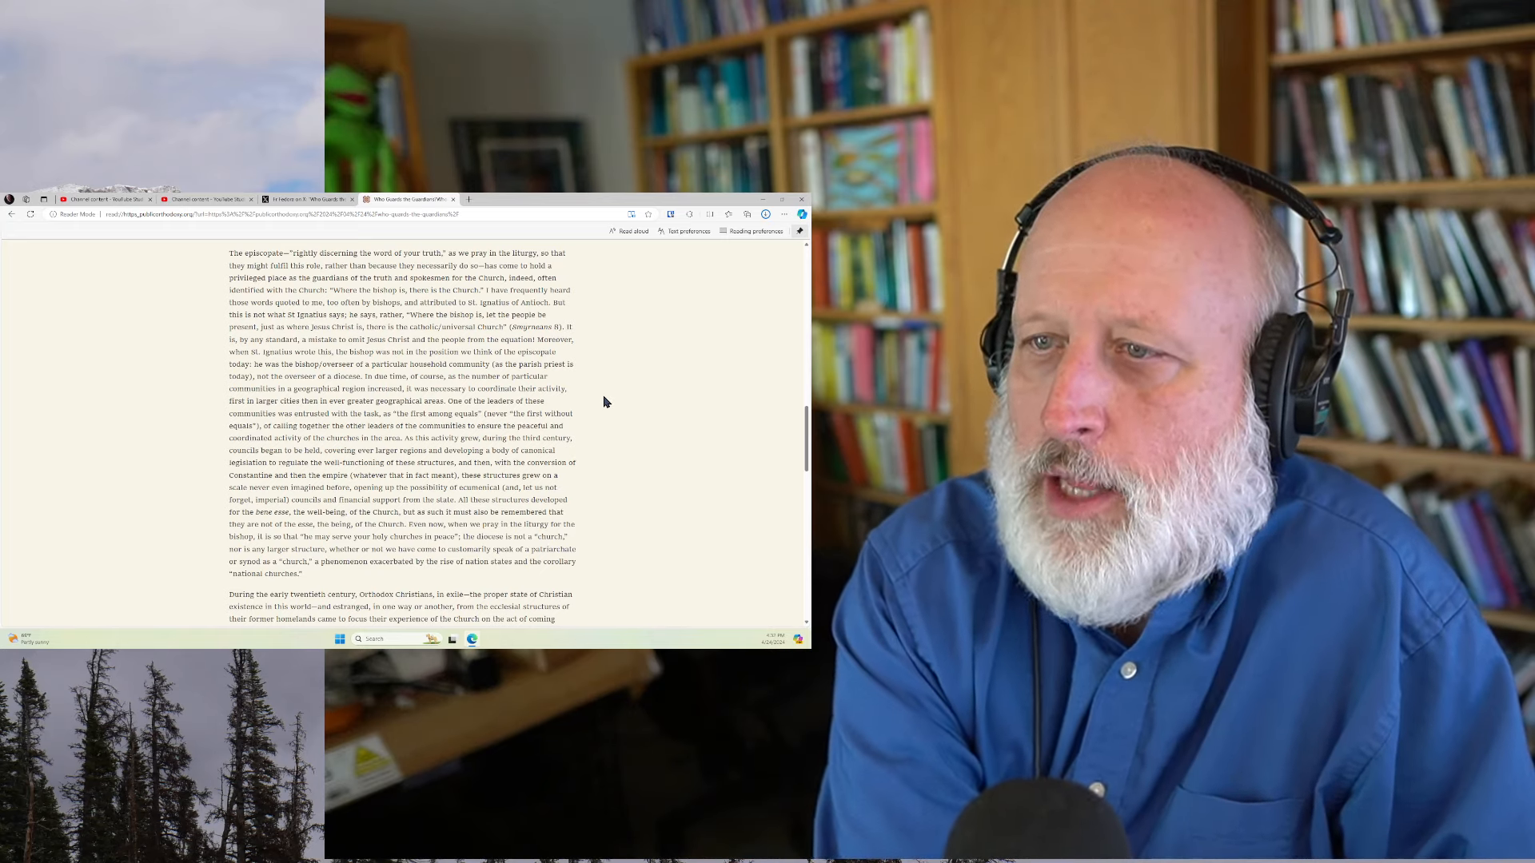
pyautogui.scroll(-3)
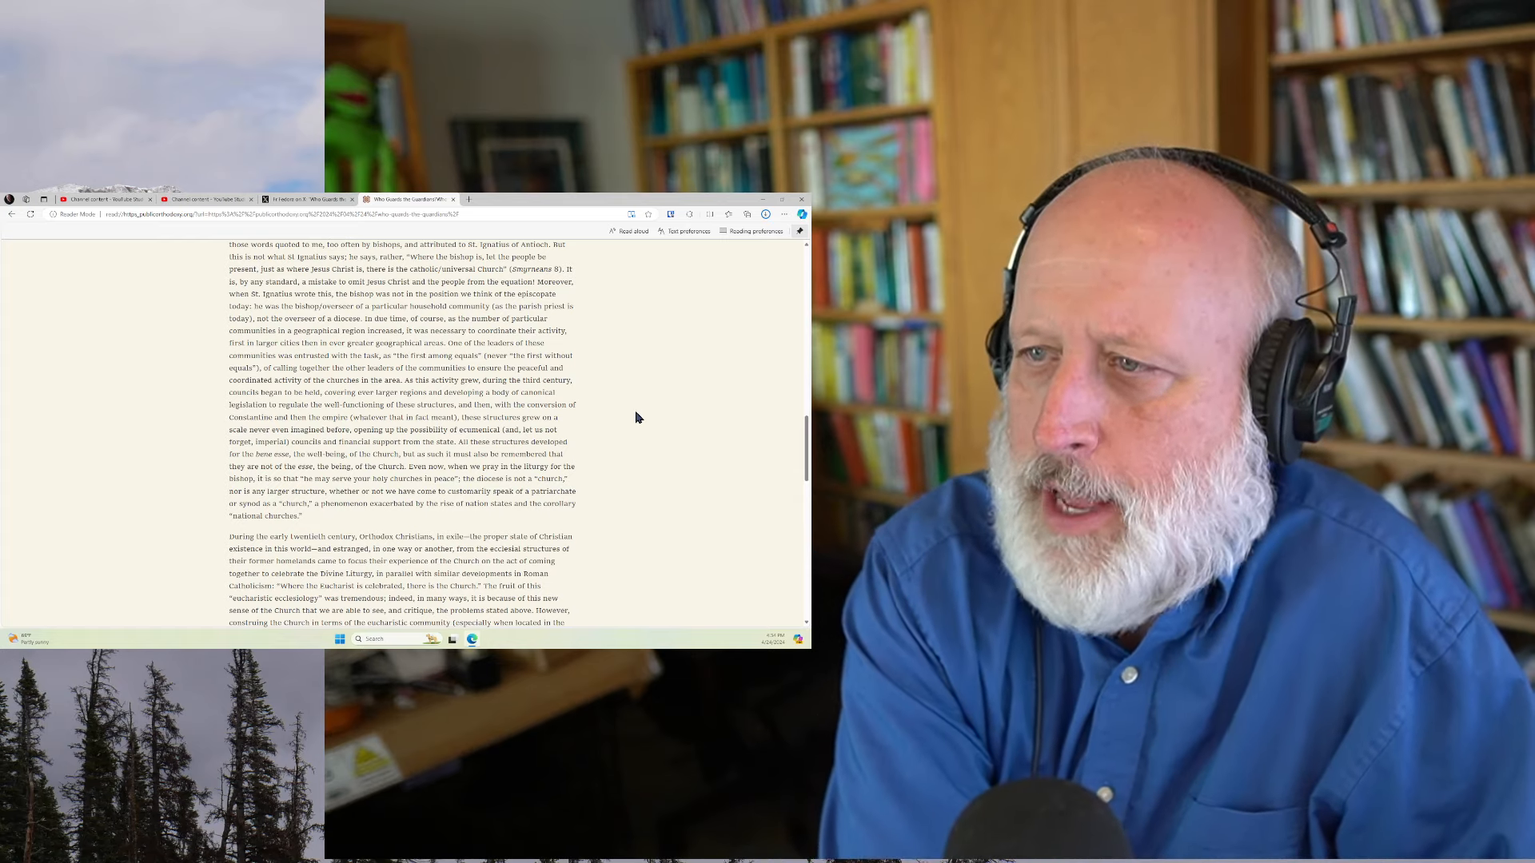
pyautogui.scroll(-3)
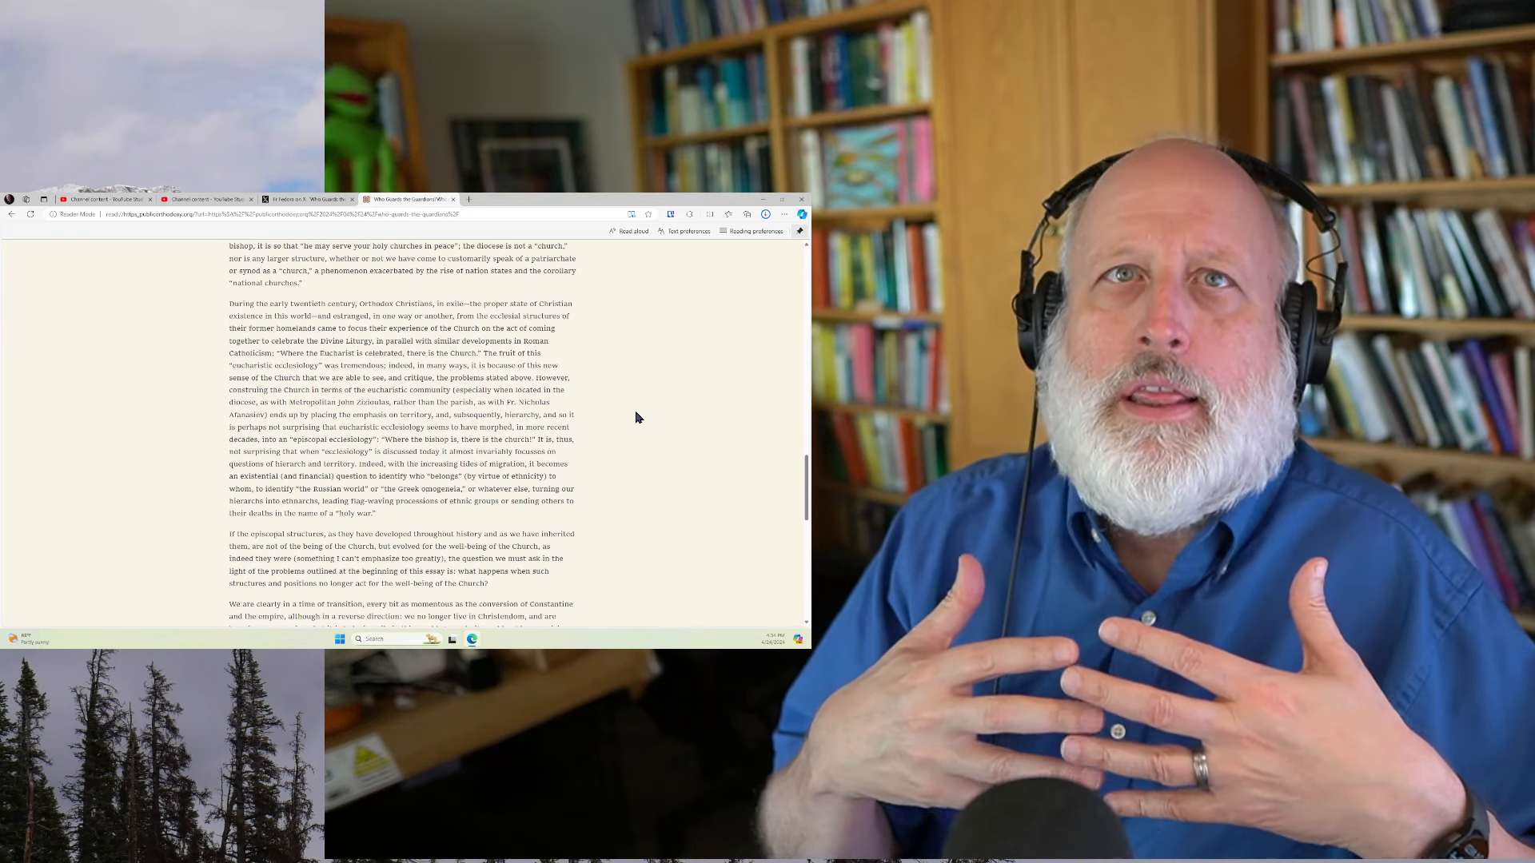
pyautogui.scroll(-3)
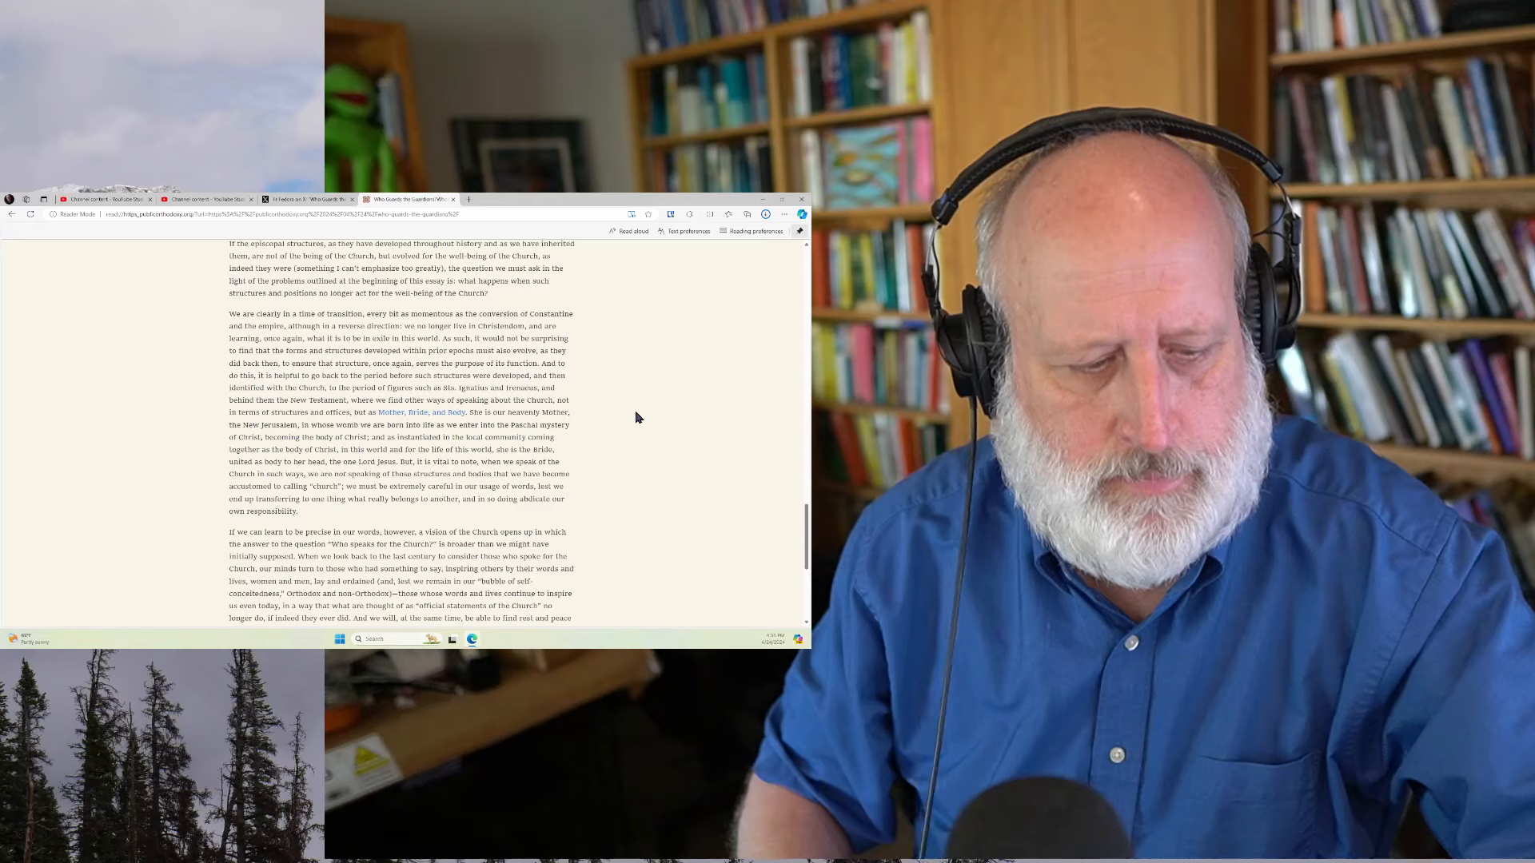